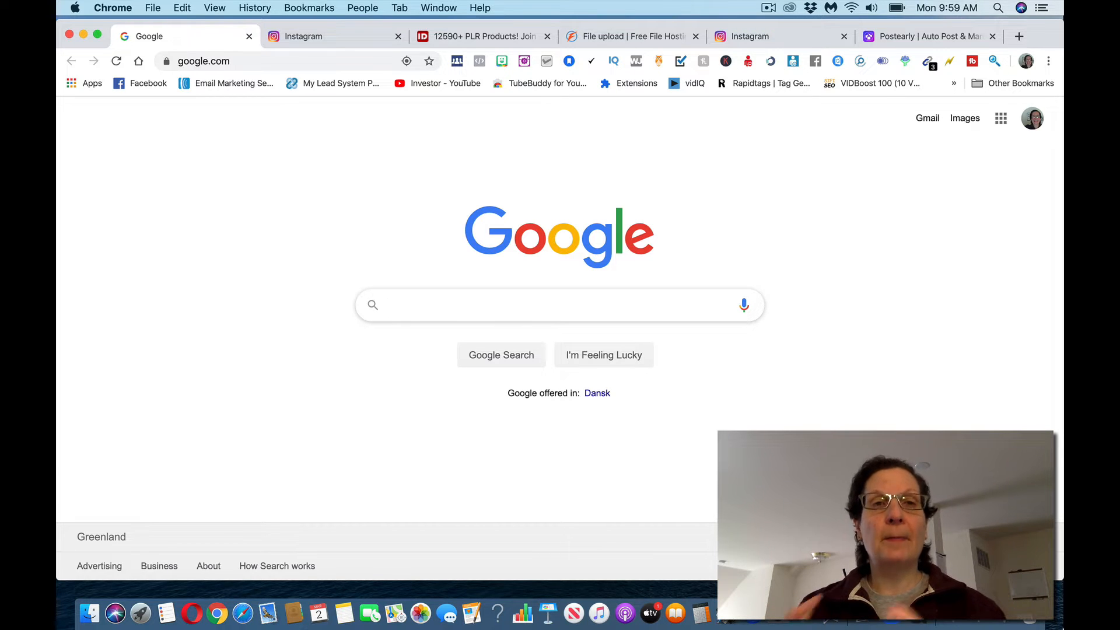
Reach the Make Money page on file-up.org showing the download profit rates.
click(482, 37)
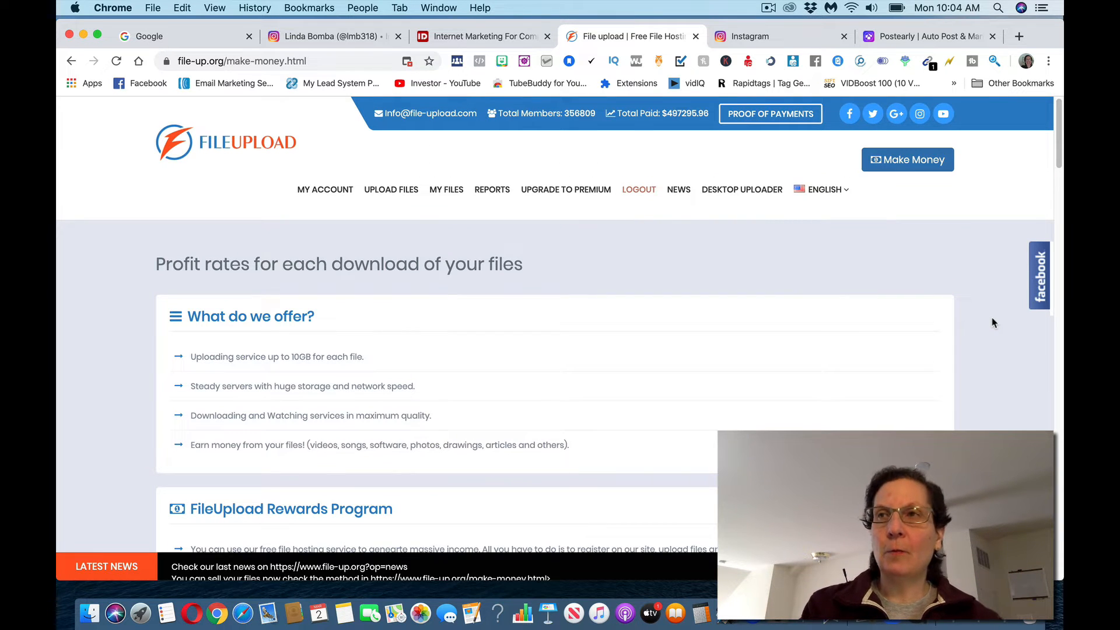
click(779, 37)
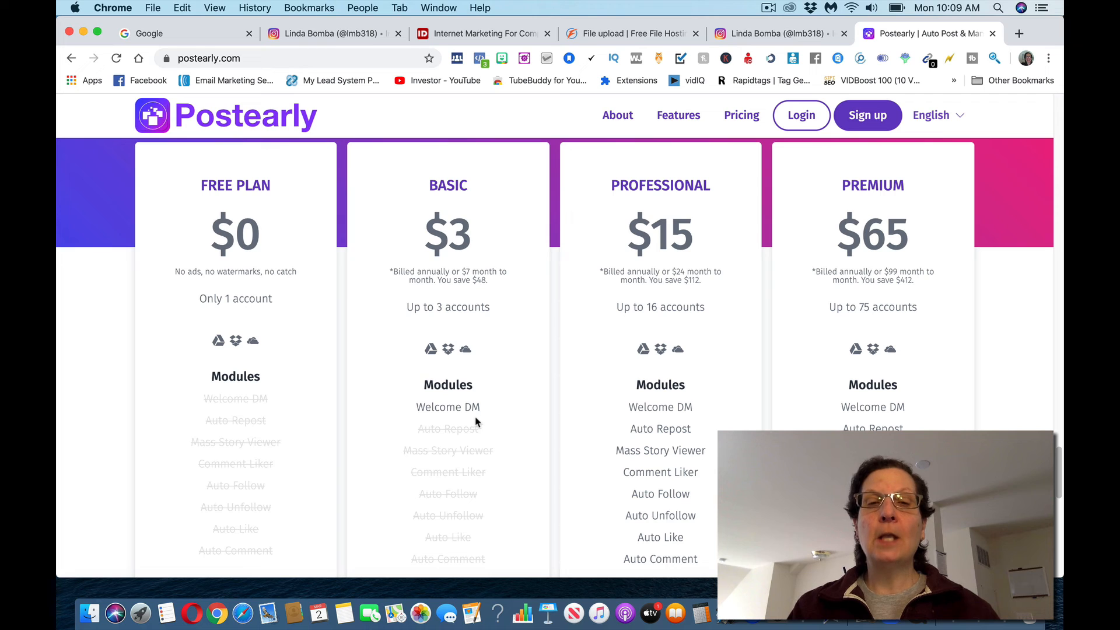
Review Postearly's free, basic, professional and premium plan cards, then return to the Instagram profile.
scroll(down, 3)
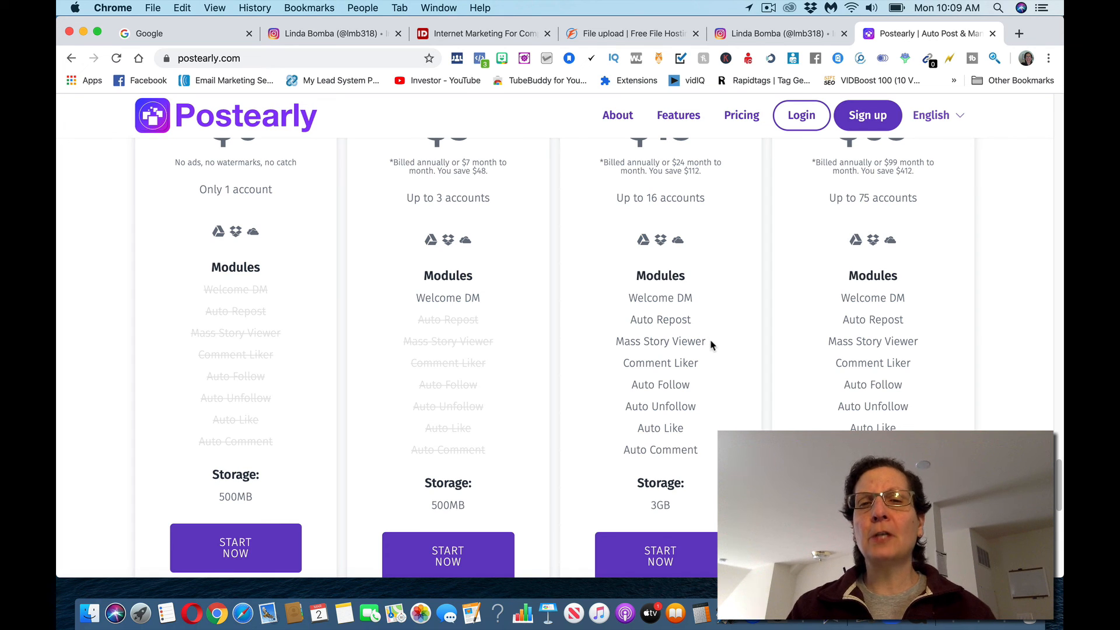
mouse_move(1012, 295)
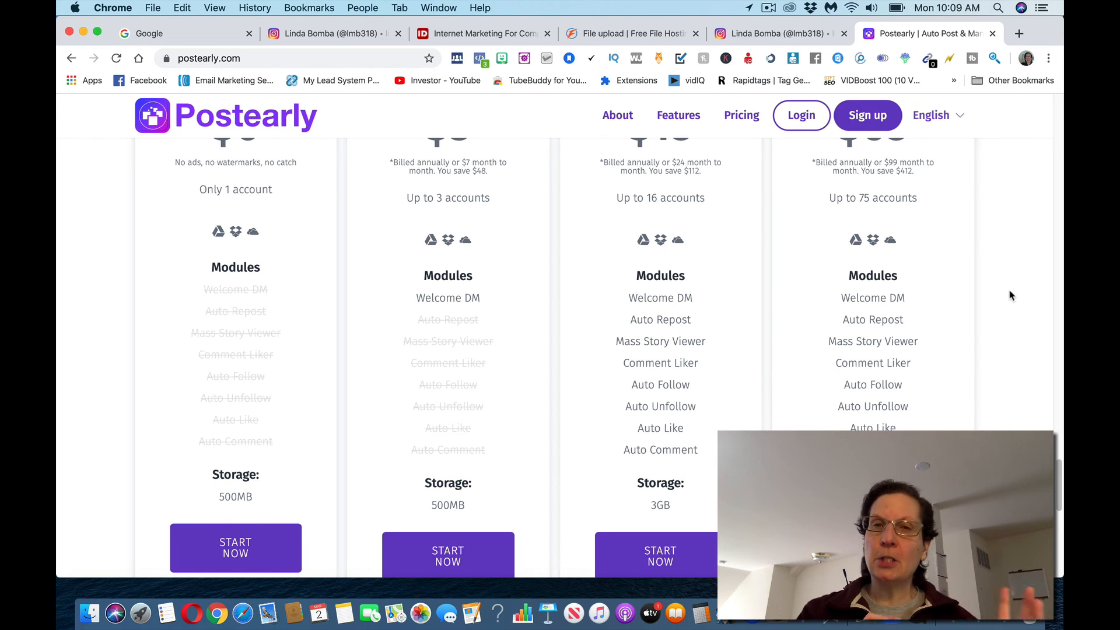
click(778, 33)
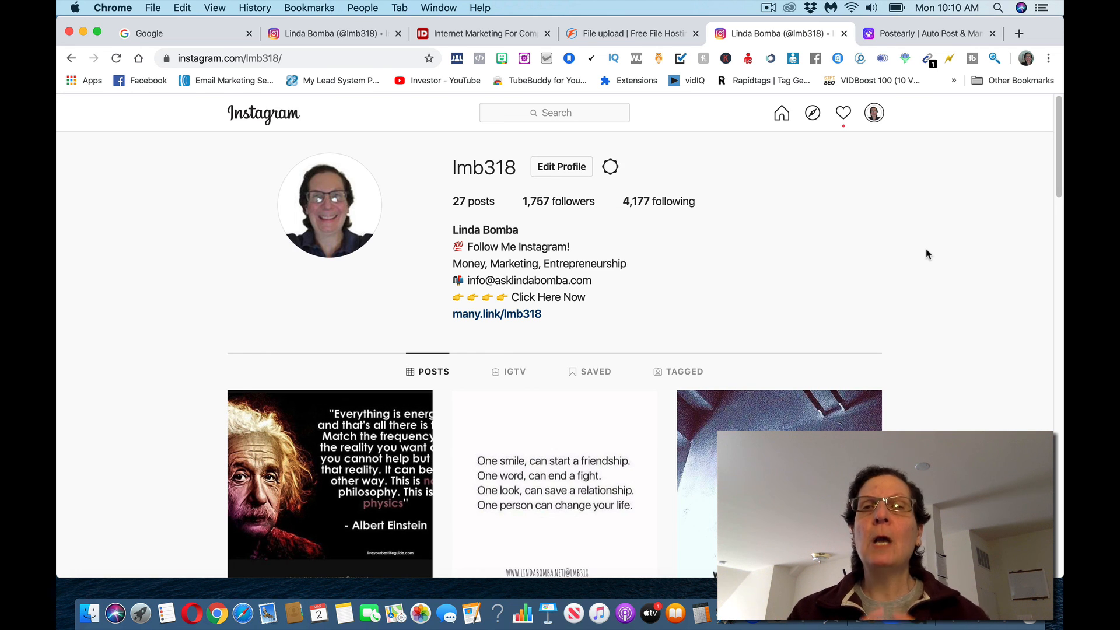